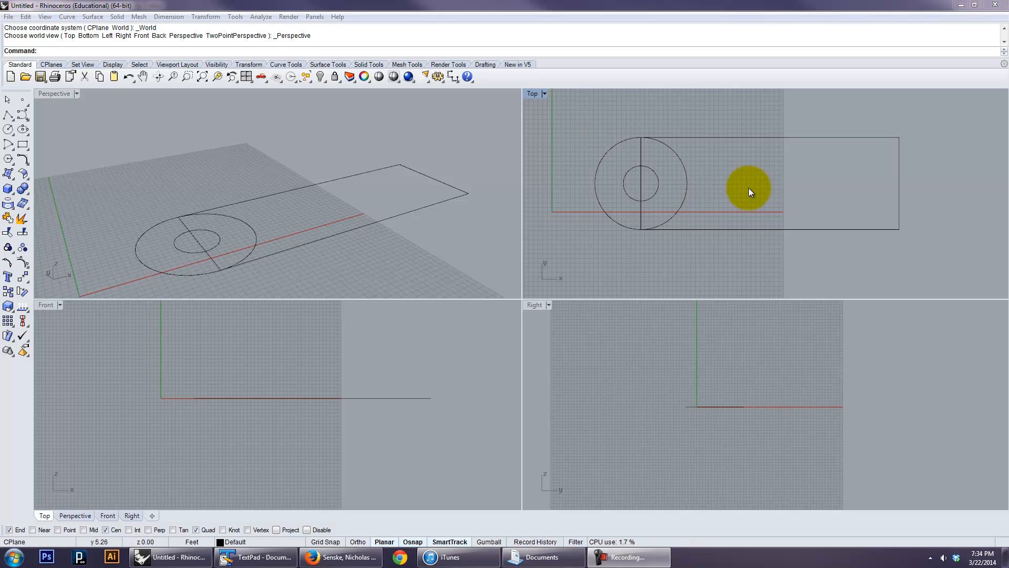
{"action": "mouse_move", "coordinate": [695, 206]}
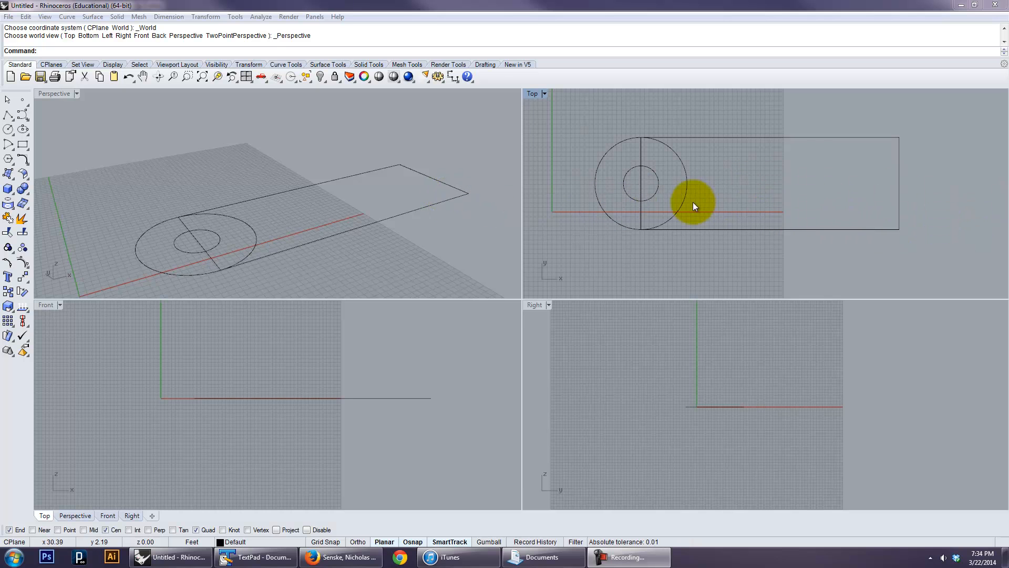
{"action": "mouse_move", "coordinate": [620, 180]}
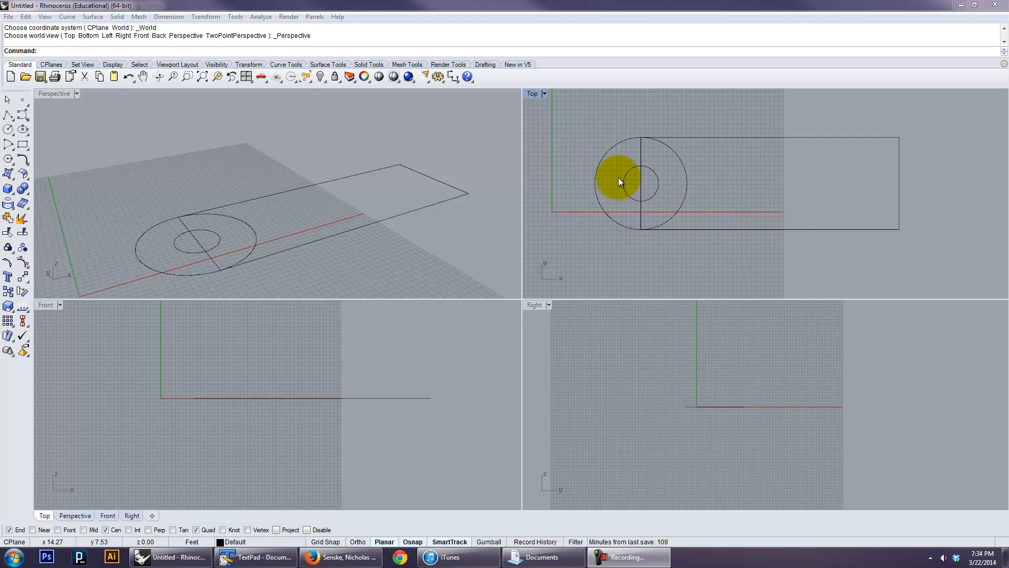
{"action": "mouse_move", "coordinate": [670, 170]}
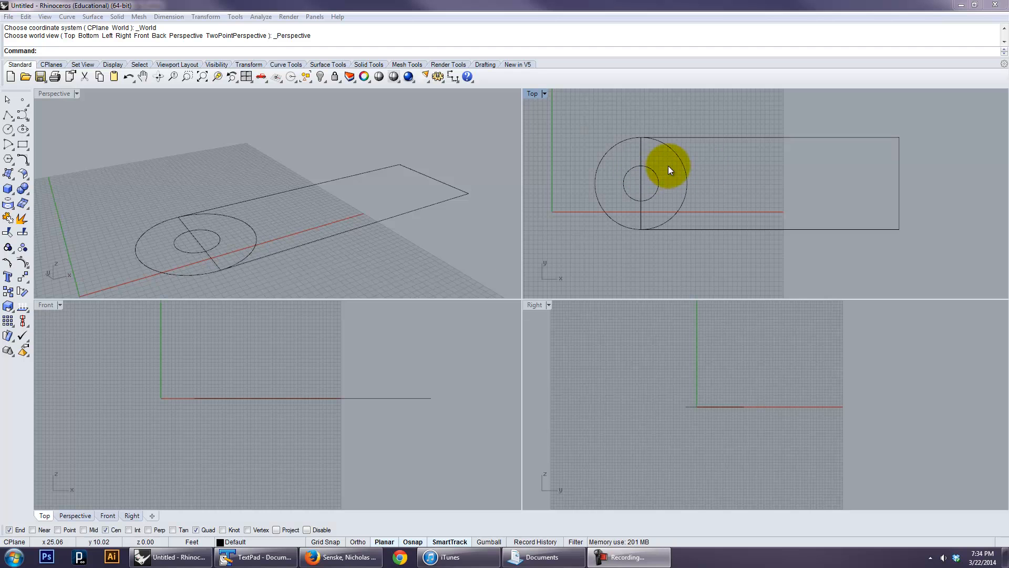
Copy the circles and rectangular ramp outline vertically to the upper level
{"action": "left_click", "coordinate": [386, 246]}
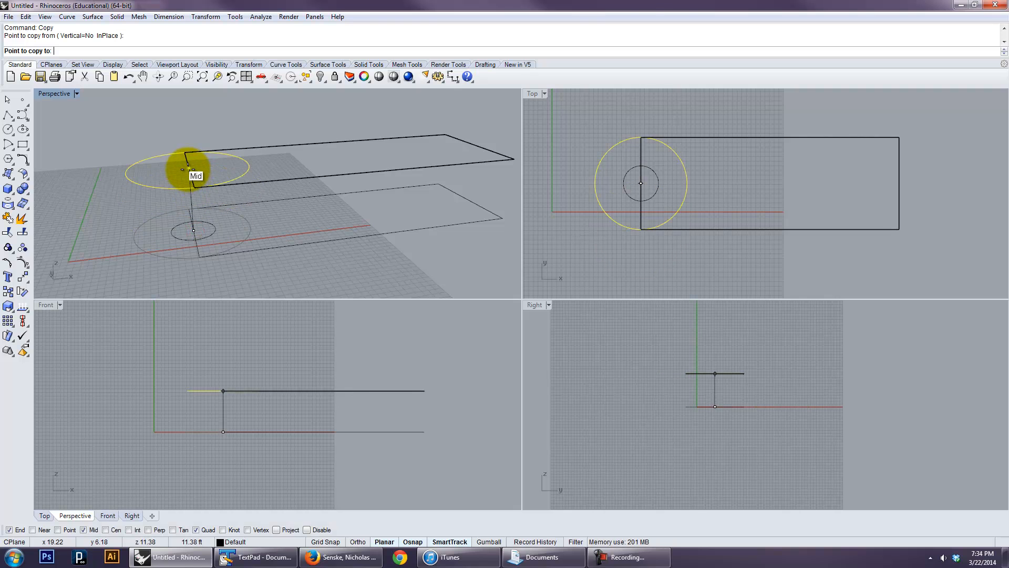
{"action": "left_click", "coordinate": [199, 268]}
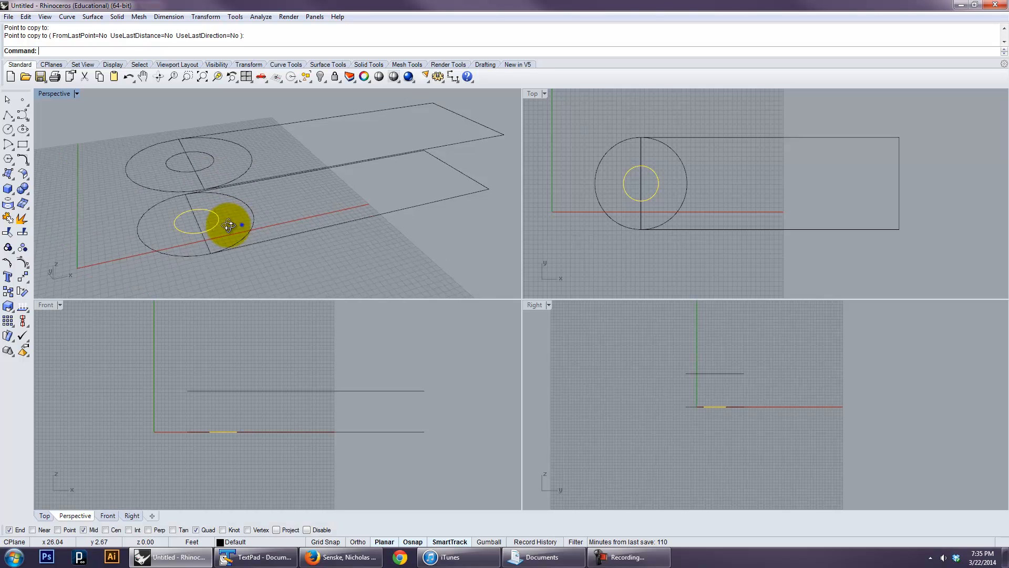
Start a one-turn helix with its axis snapped to the circle centres
{"action": "left_click", "coordinate": [229, 226]}
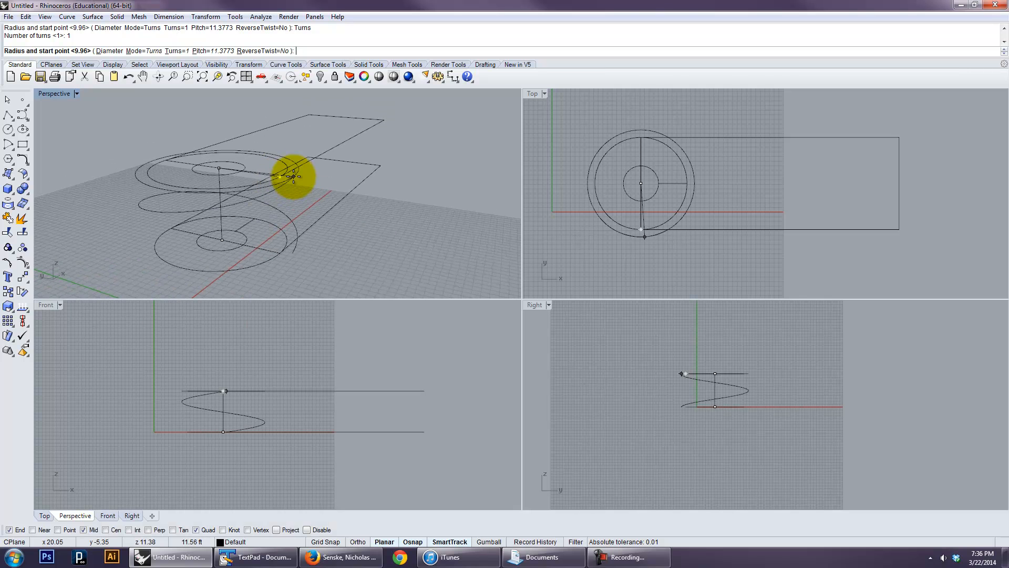
{"action": "type", "text": ".75"}
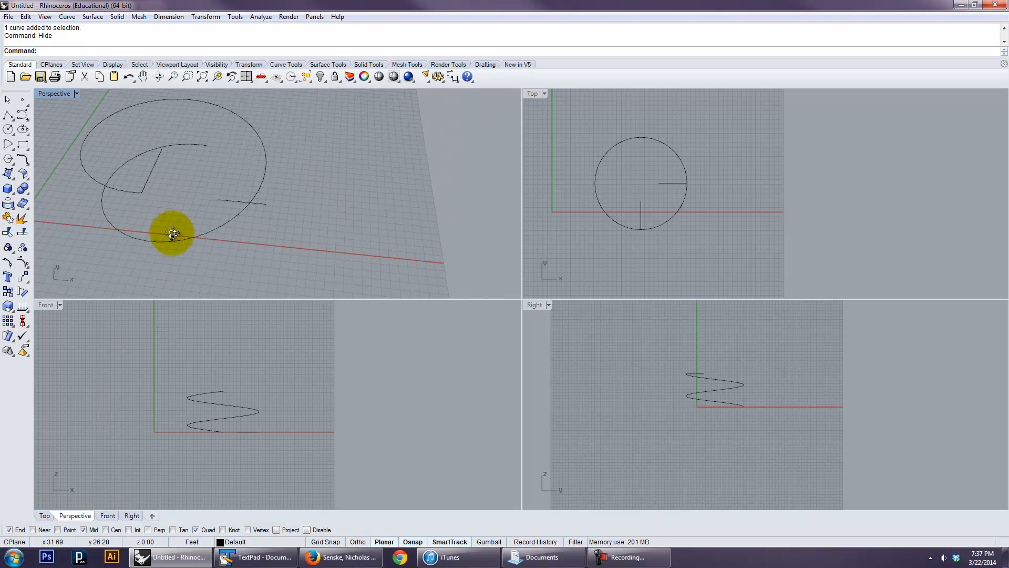
Hide the circle and rectangle curves, leaving the spiral path and radial lines
{"action": "key", "text": "ctrl+z"}
{"action": "type", "text": "Sweep1"}
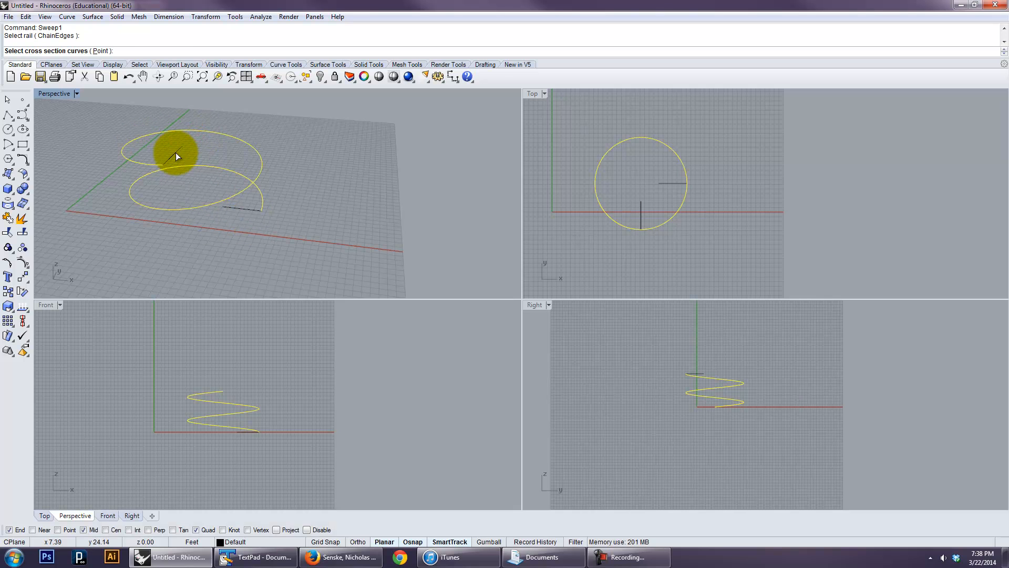
Sweep the ramp cross-section along the helix rail to form the spiral ramp
{"action": "left_click", "coordinate": [180, 157]}
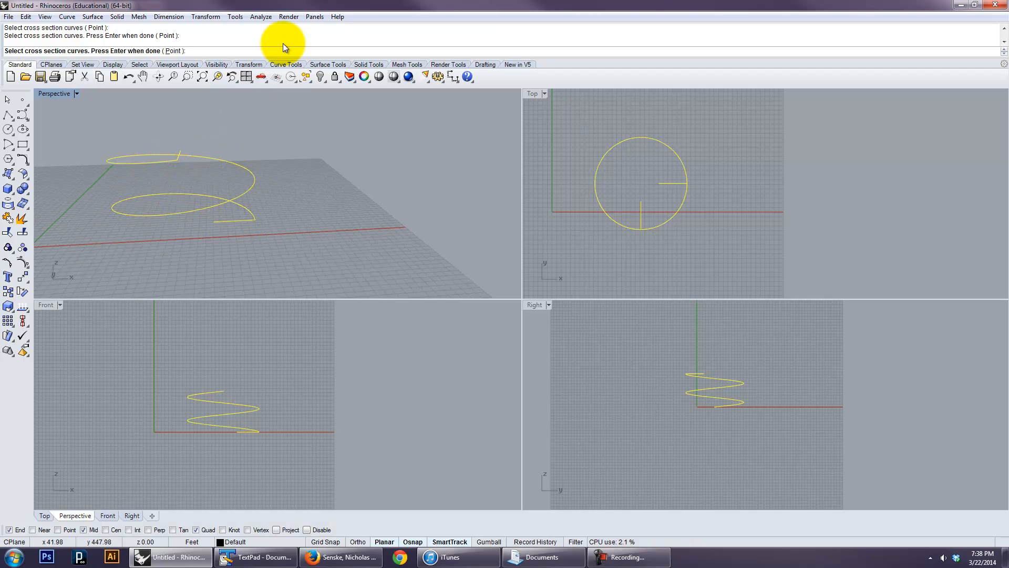
{"action": "key", "text": "Return"}
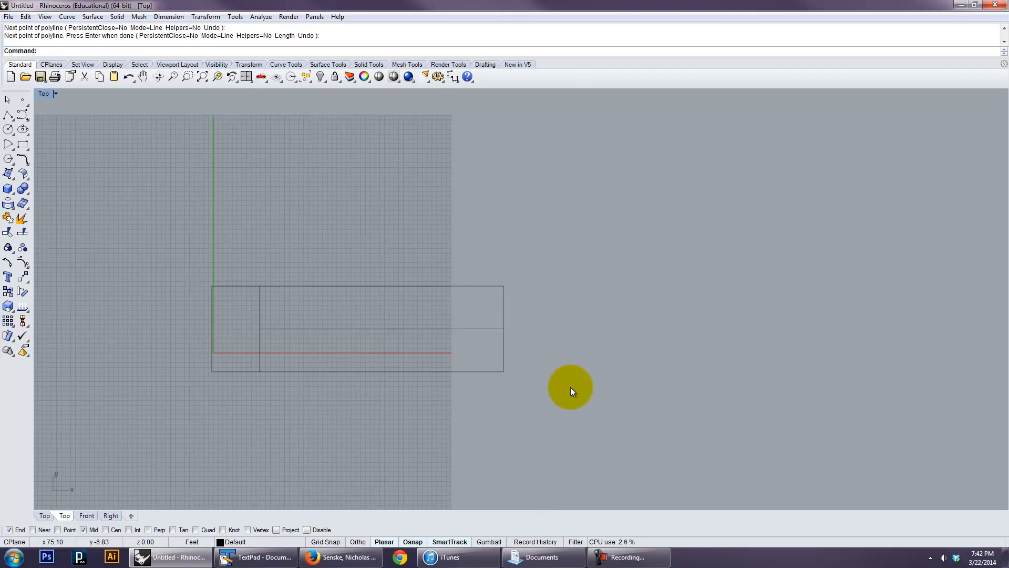
Draw the plan outline of the landing and two parallel ramp runs in Top view
{"action": "left_click", "coordinate": [478, 346]}
{"action": "type", "text": "Split"}
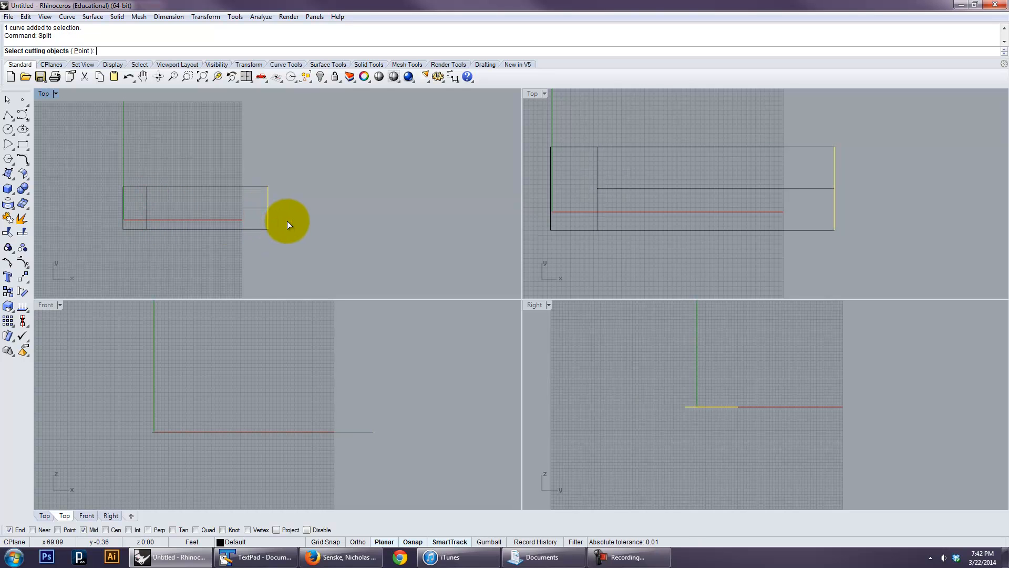
Split the outline with the end line and lower its far end edge in the Right viewport
{"action": "left_click", "coordinate": [268, 217]}
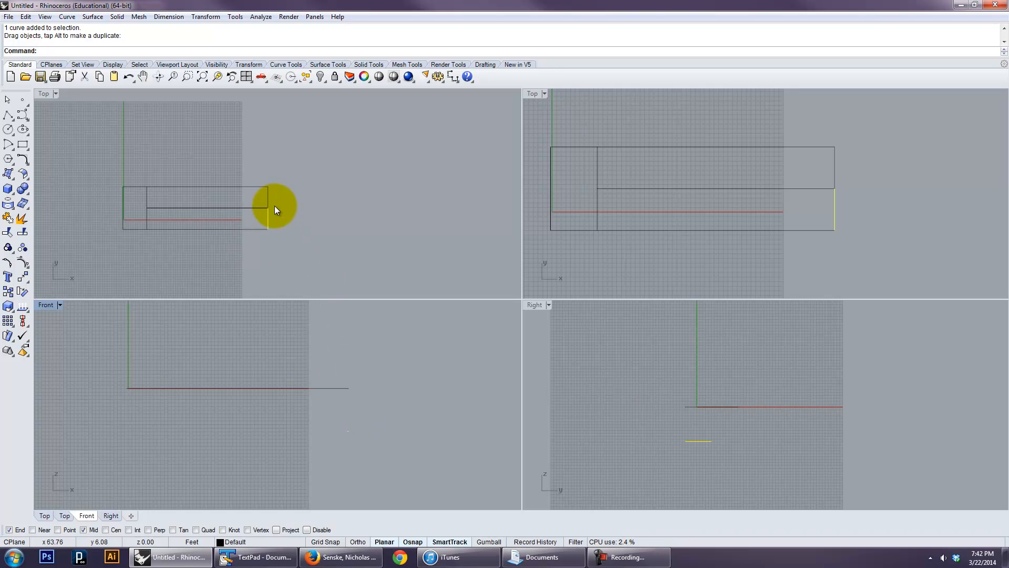
{"action": "left_click", "coordinate": [532, 94]}
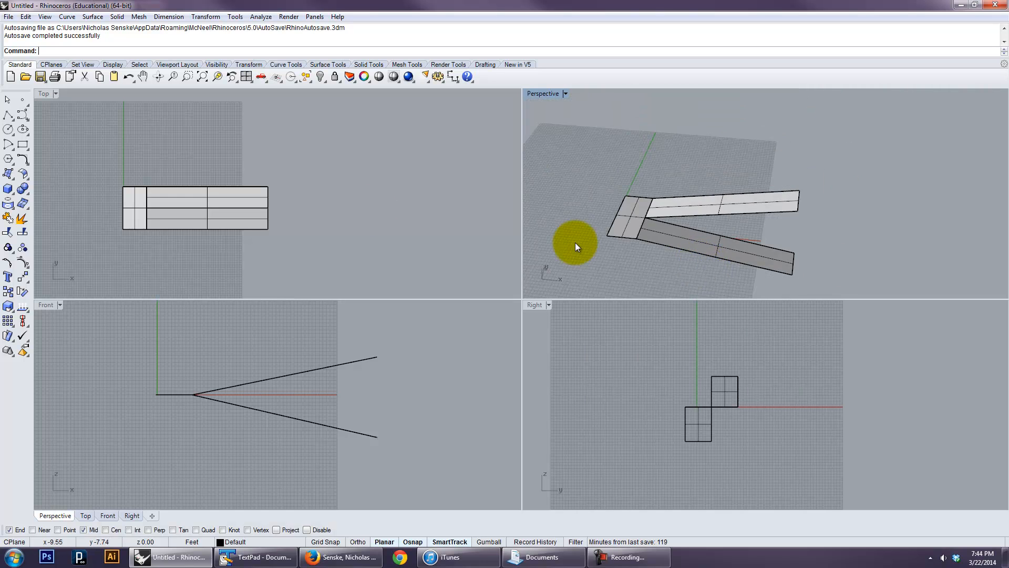
Run Contour from the command-line autocomplete on the switchback ramp surfaces
{"action": "type", "text": "Cou"}
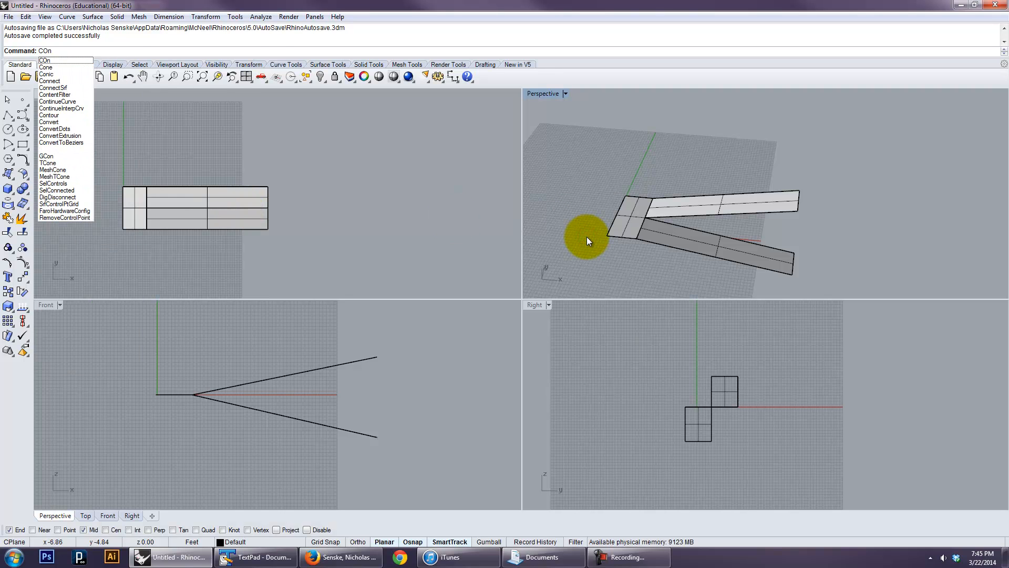
{"action": "left_click", "coordinate": [49, 115]}
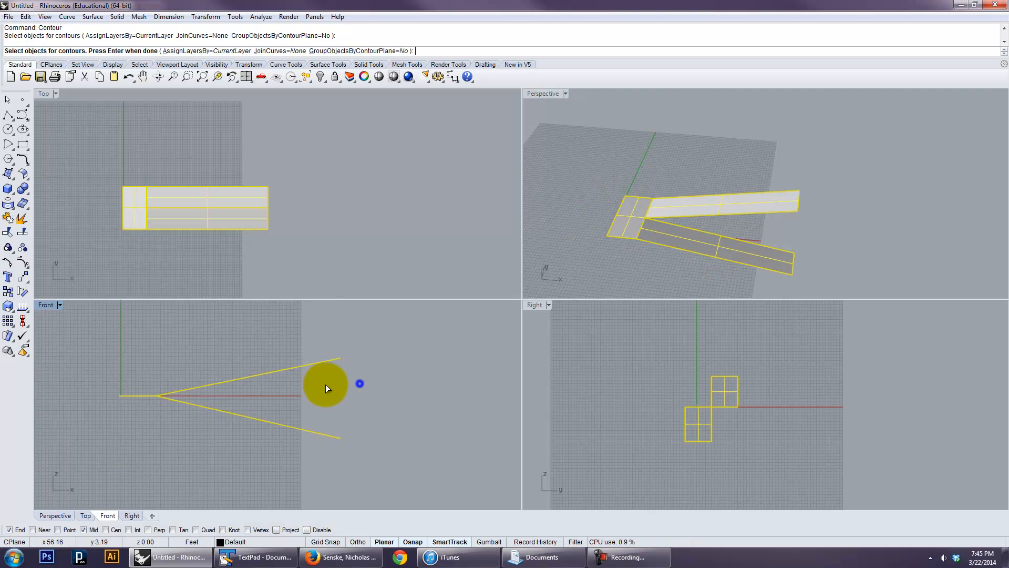